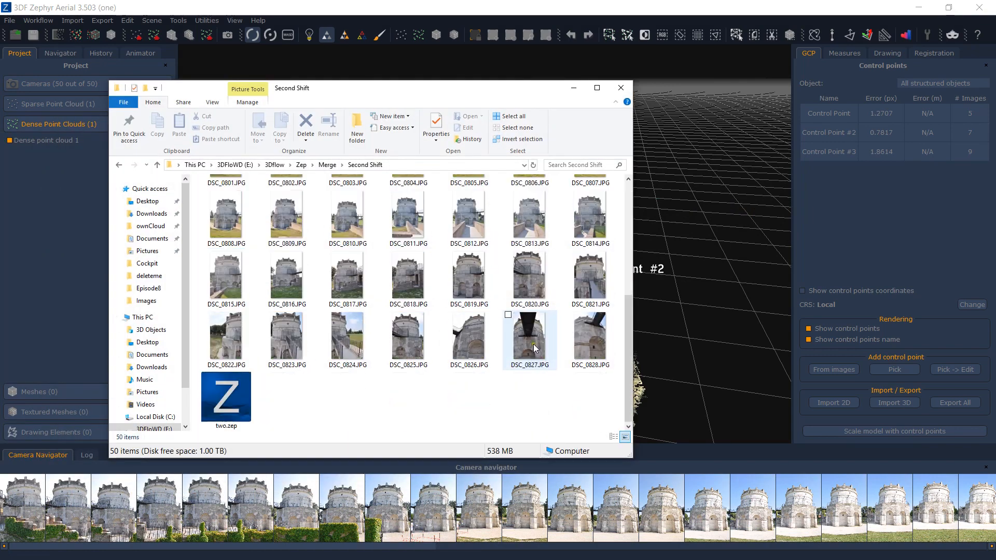
# - Load two.zep from the Second Shift folder onto the open tower project, reaching the merge prompt
pyautogui.click(227, 395)
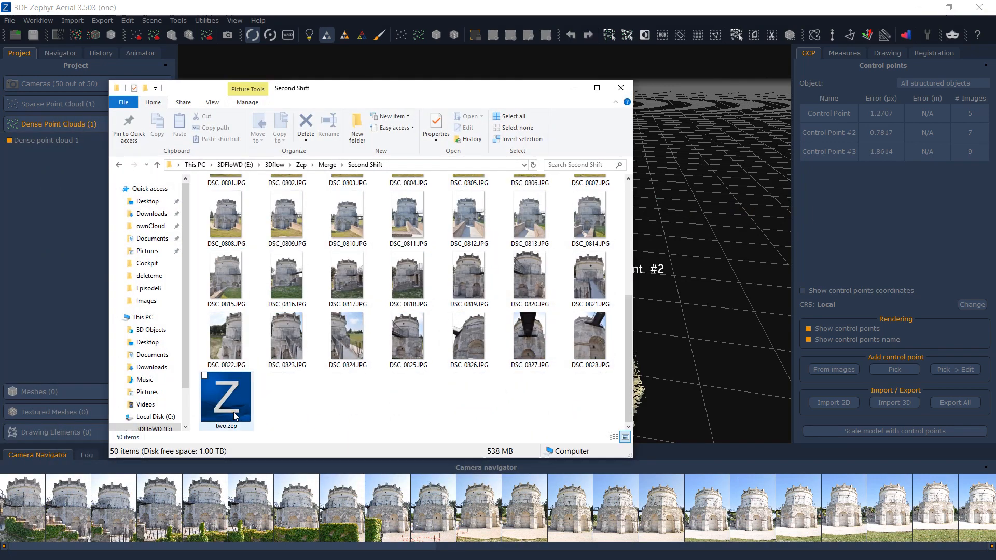
pyautogui.click(226, 394)
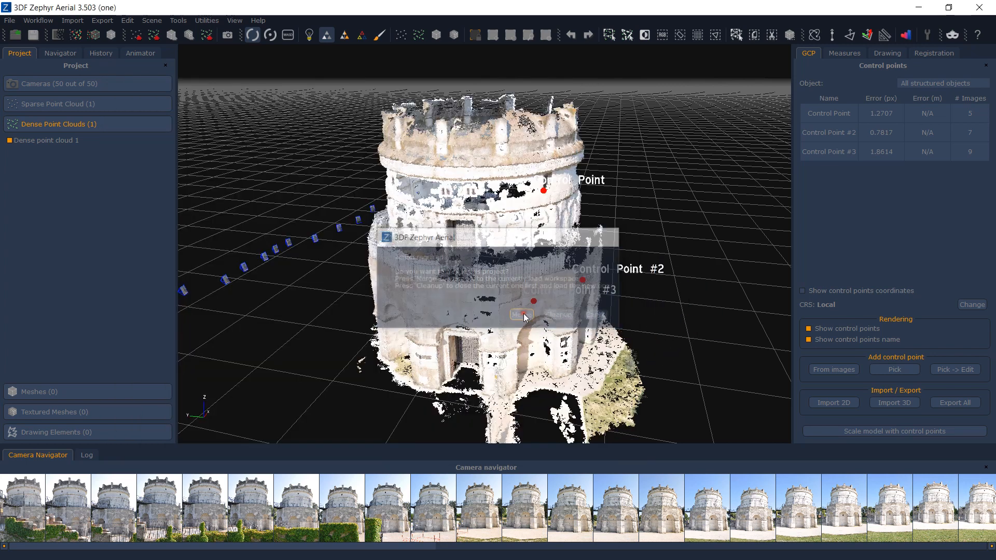
# - Merge the loaded workspace by aligning its three matching control points, with bundle adjustment turned off
pyautogui.click(521, 315)
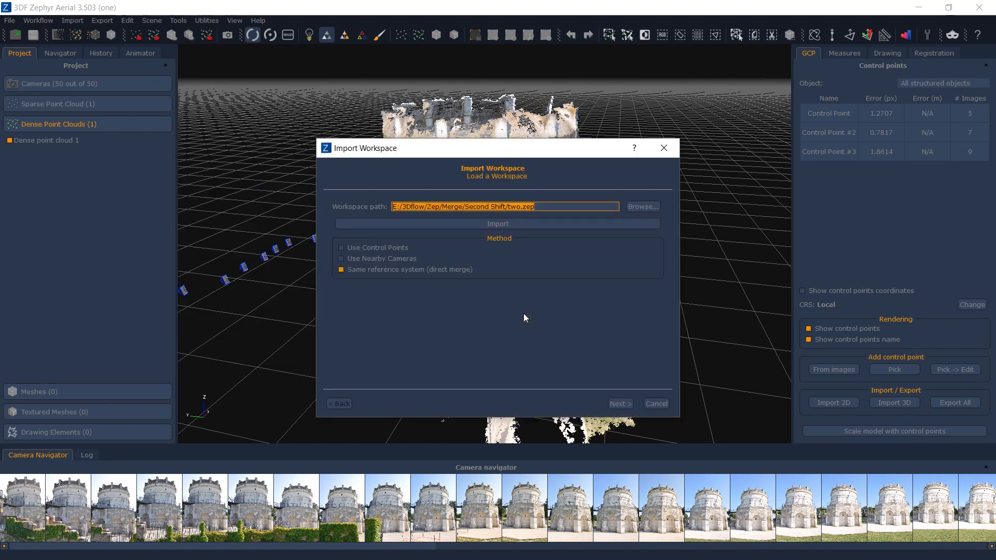
pyautogui.click(341, 248)
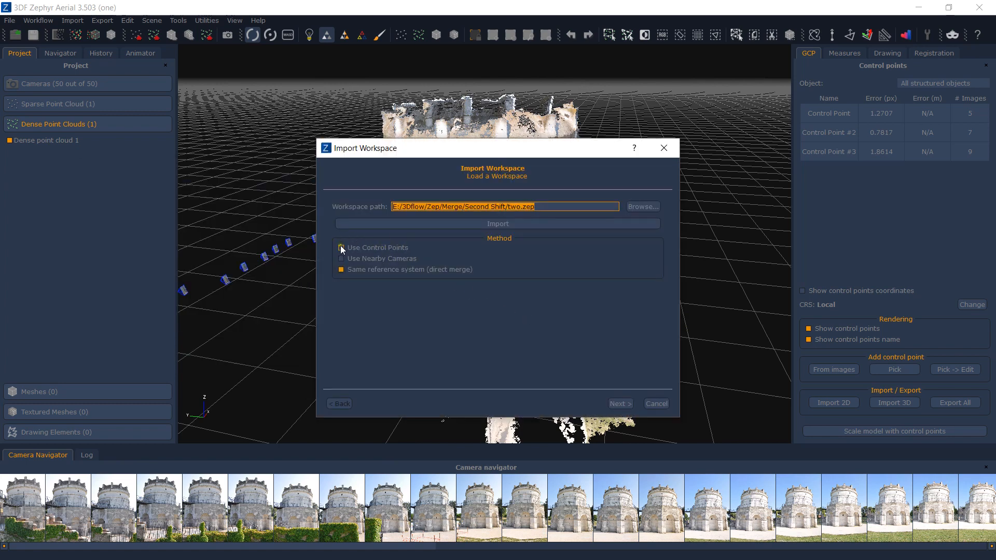
pyautogui.click(341, 247)
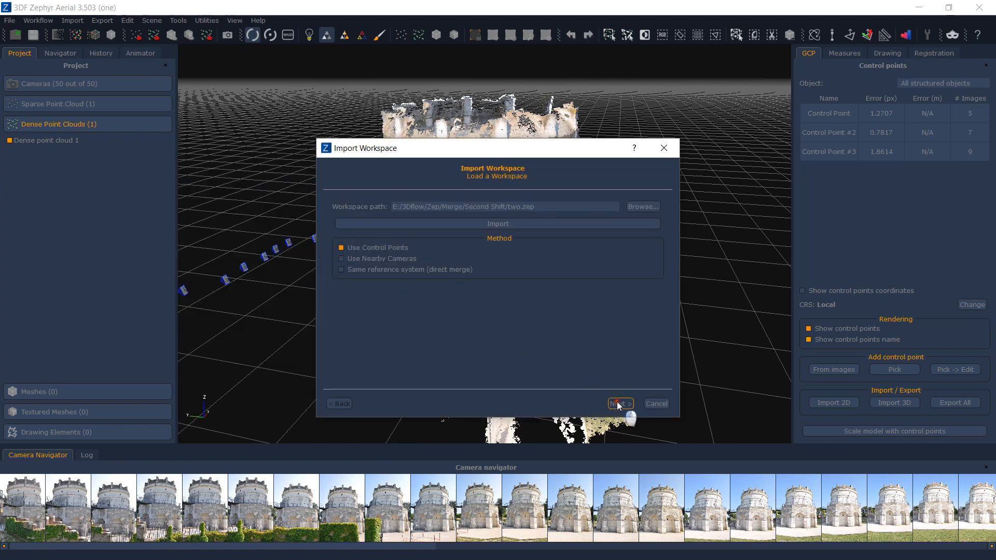
pyautogui.click(620, 404)
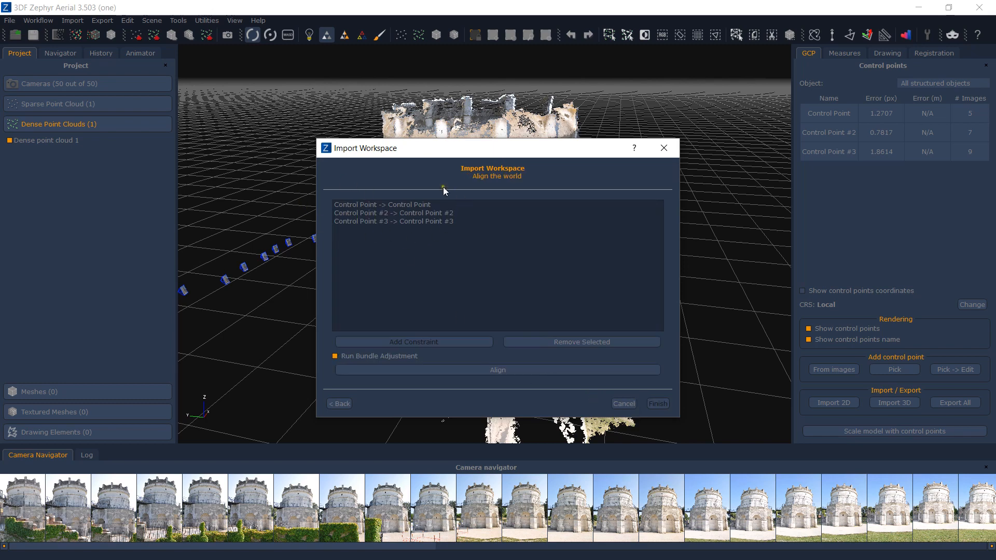
pyautogui.moveTo(360, 181)
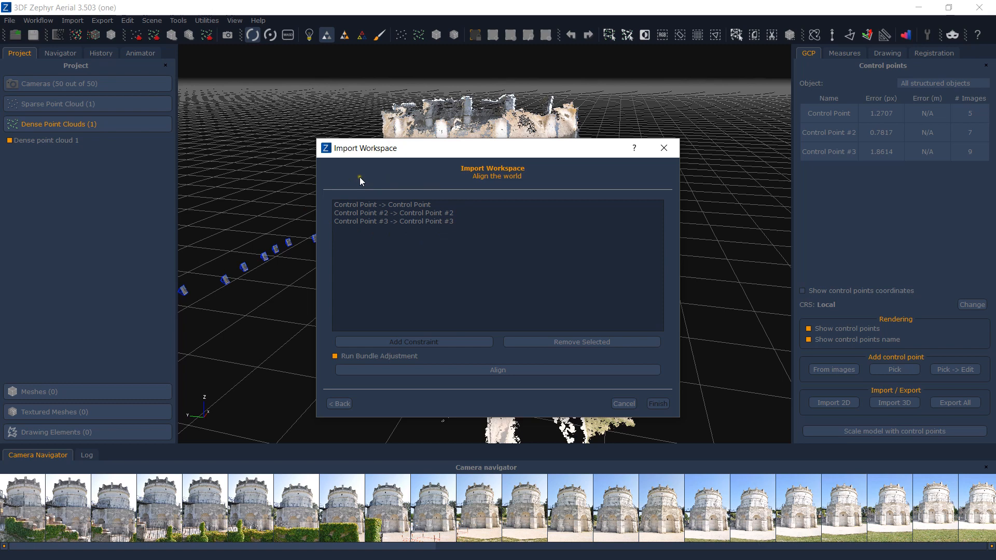
pyautogui.moveTo(352, 360)
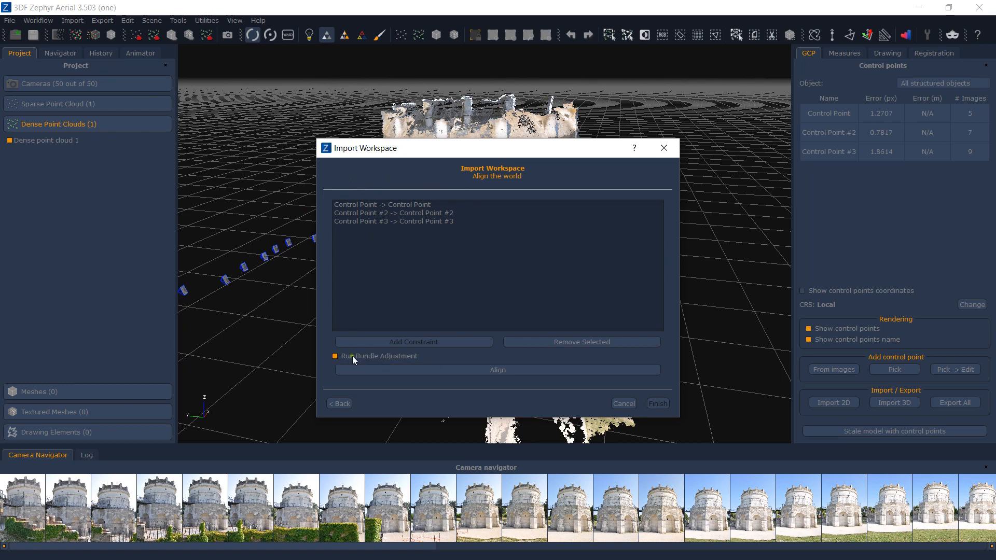
pyautogui.click(335, 356)
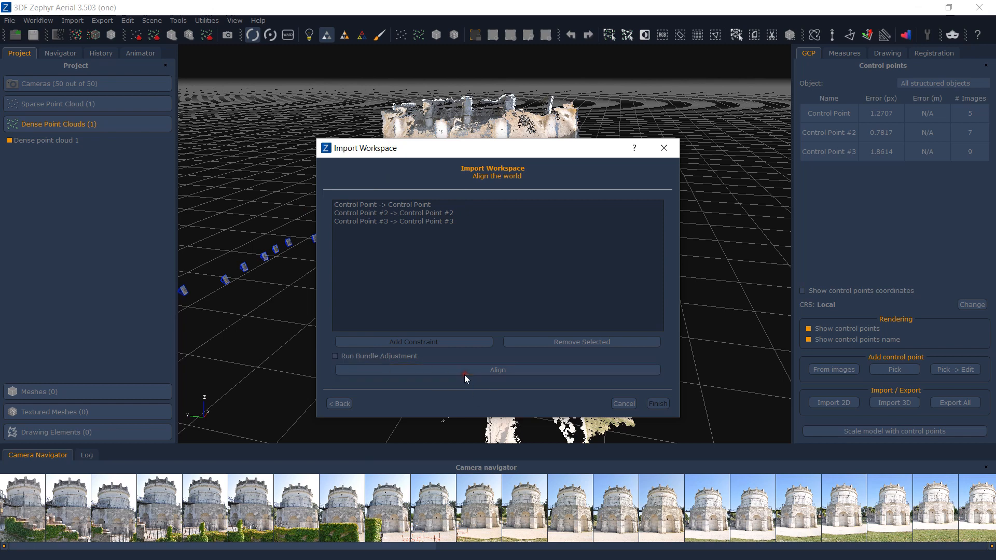
pyautogui.click(497, 369)
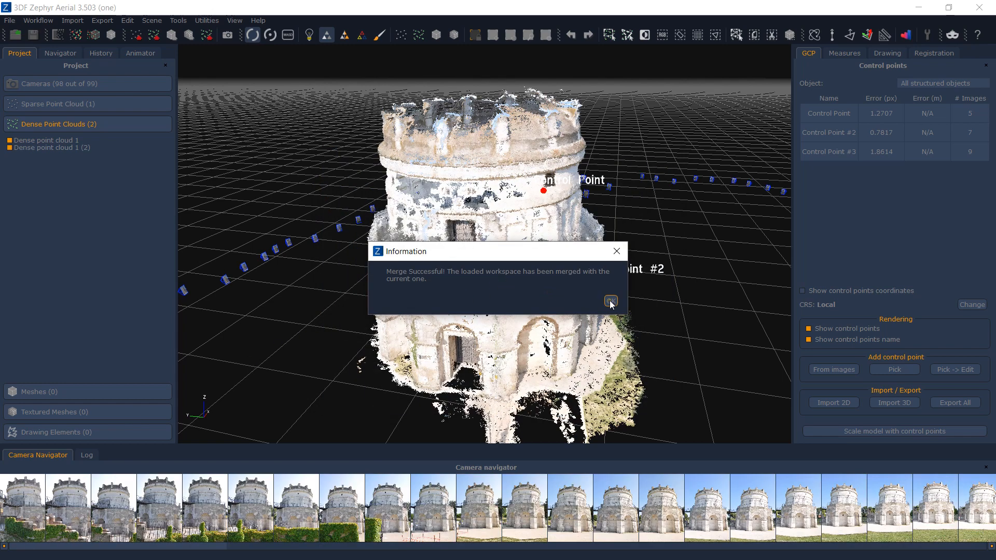
# - Dismiss the success message and toggle each dense point cloud's visibility to inspect them separately
pyautogui.click(609, 301)
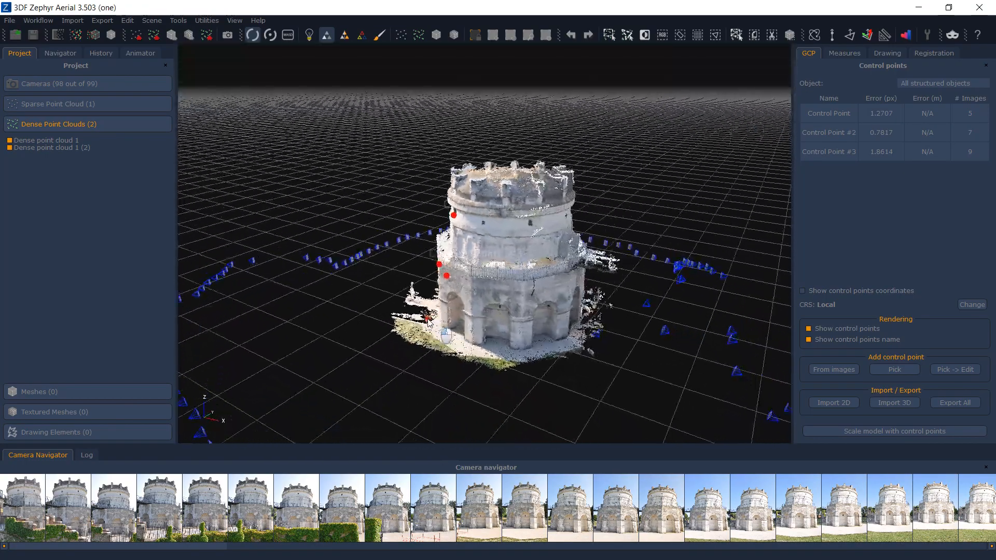
pyautogui.click(58, 104)
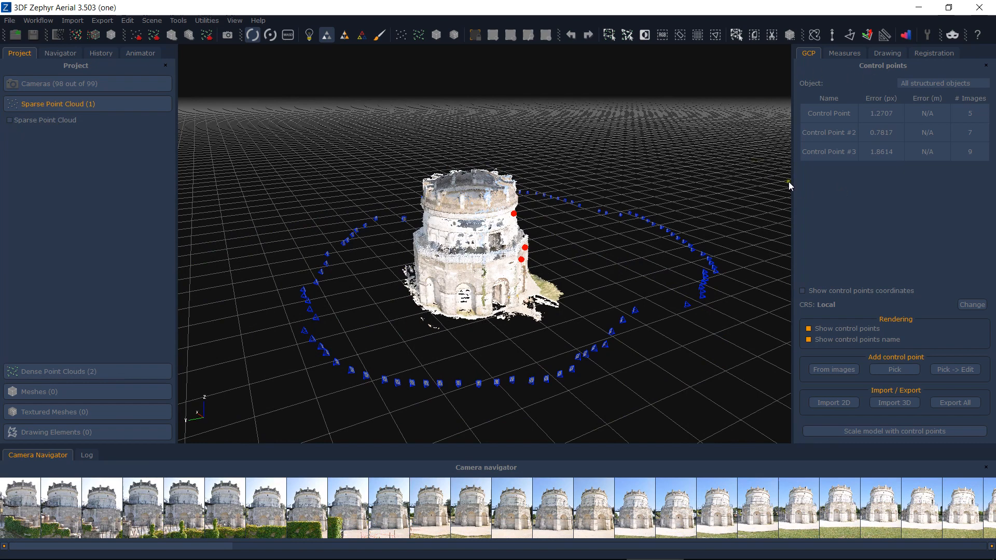
pyautogui.moveTo(27, 143)
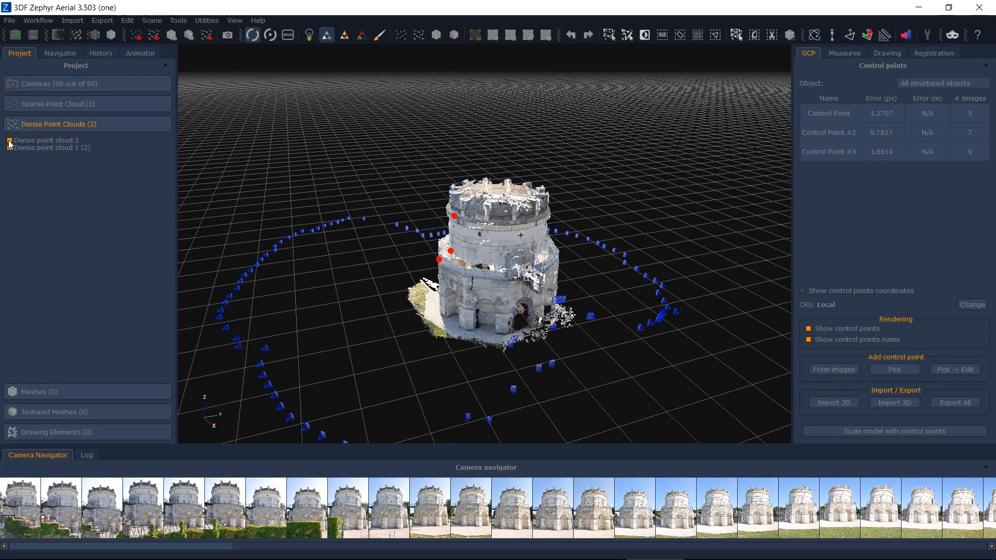
pyautogui.click(8, 140)
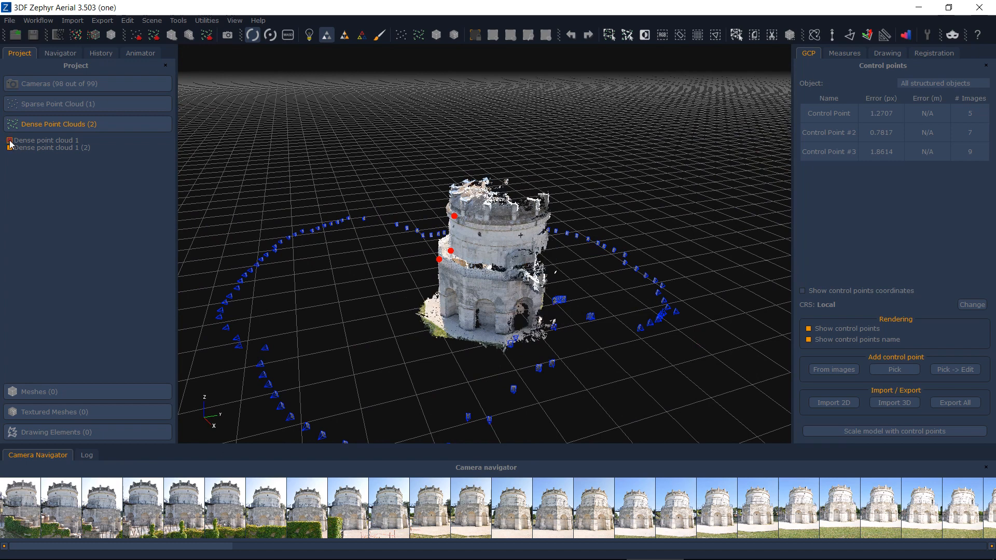
pyautogui.click(11, 148)
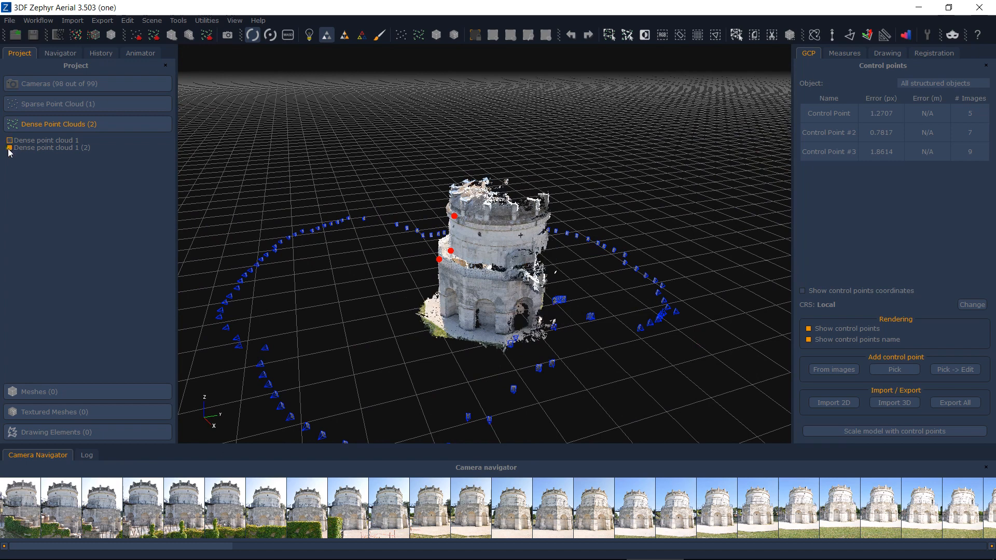
pyautogui.click(11, 148)
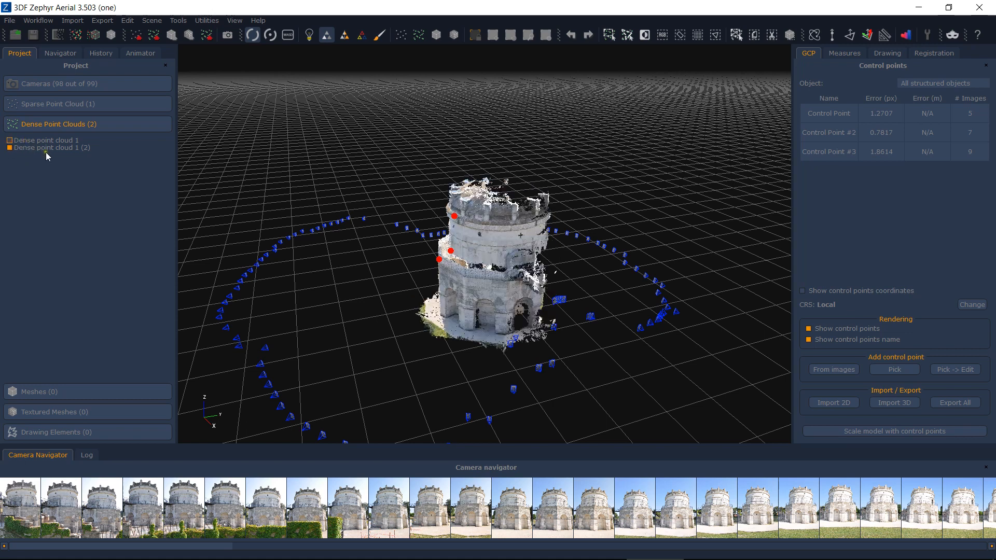
pyautogui.click(8, 147)
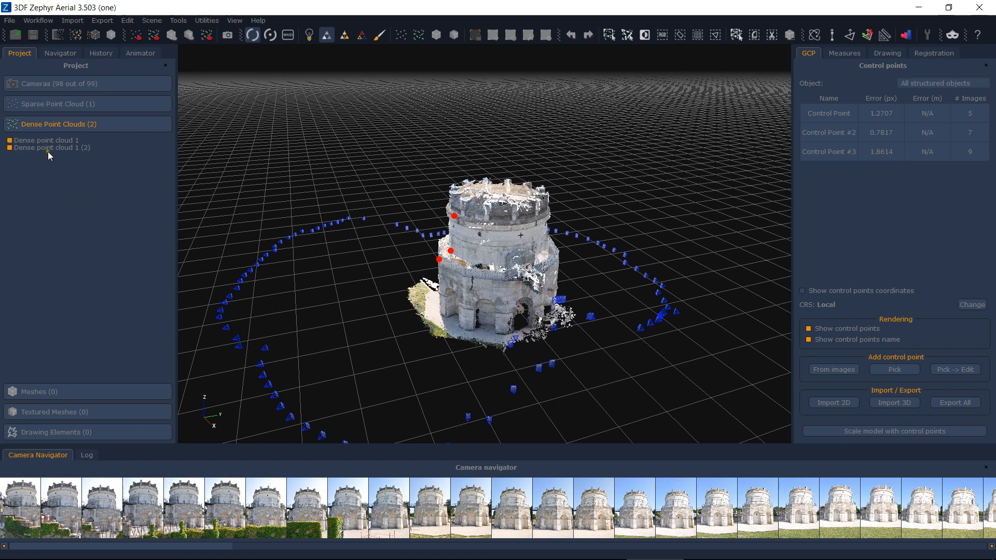
# - Start merging the two dense point clouds from the cloud's context menu
pyautogui.rightClick(51, 148)
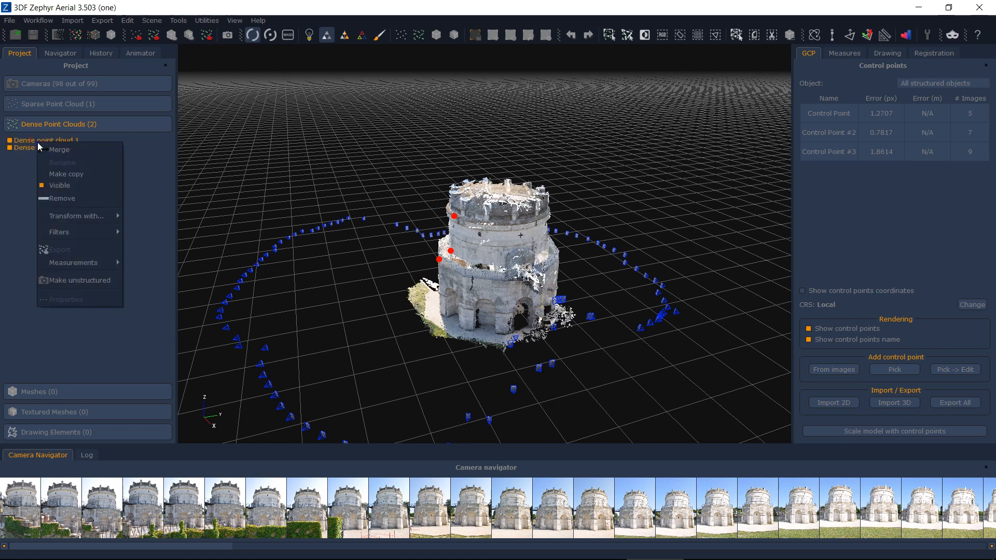
pyautogui.click(66, 173)
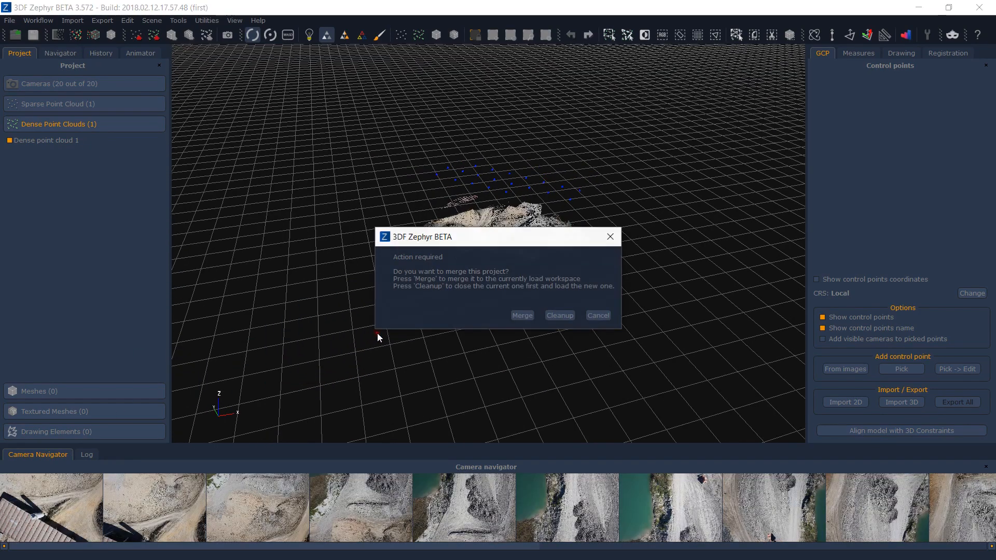
# - Choose to merge the second drone workspace into the quarry project and advance the import to the alignment step
pyautogui.click(521, 315)
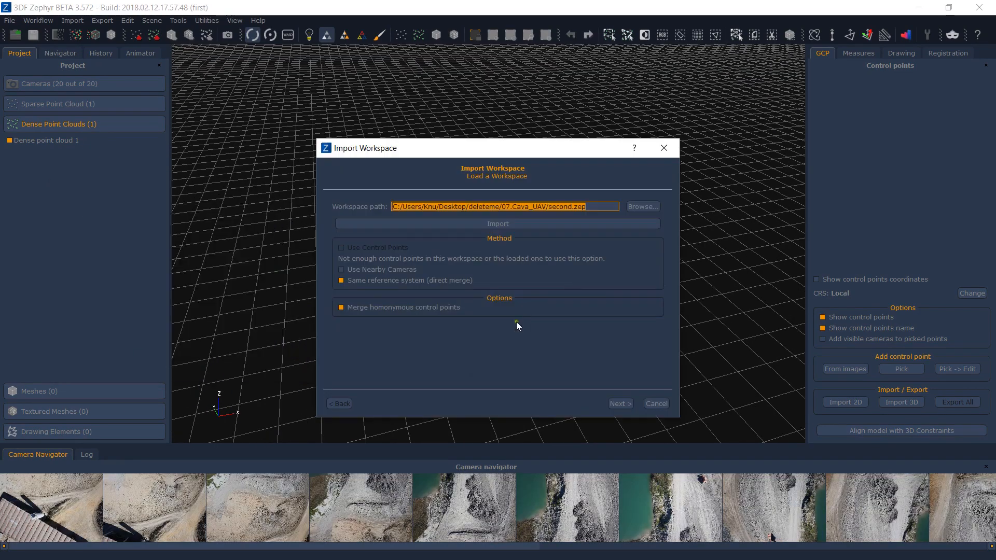
pyautogui.click(618, 404)
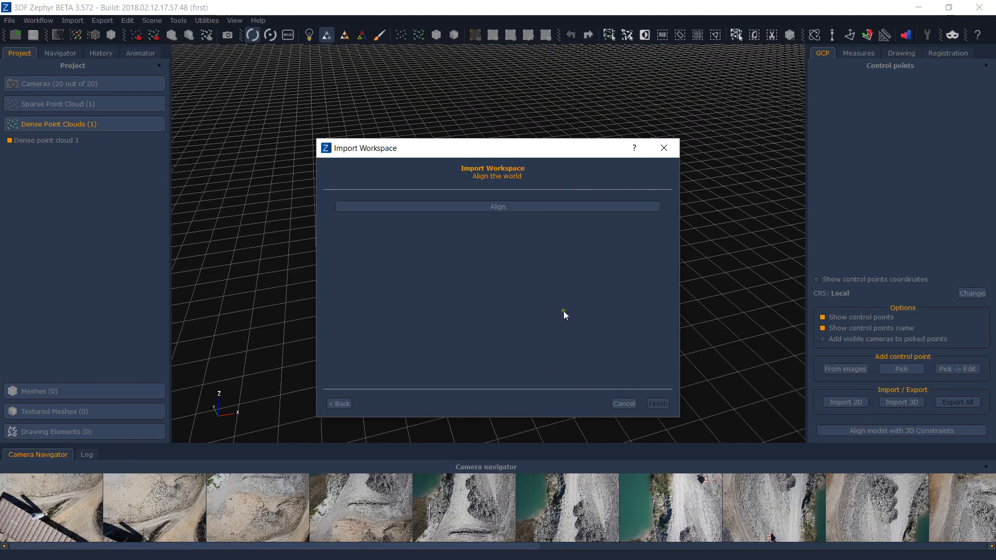
pyautogui.click(658, 403)
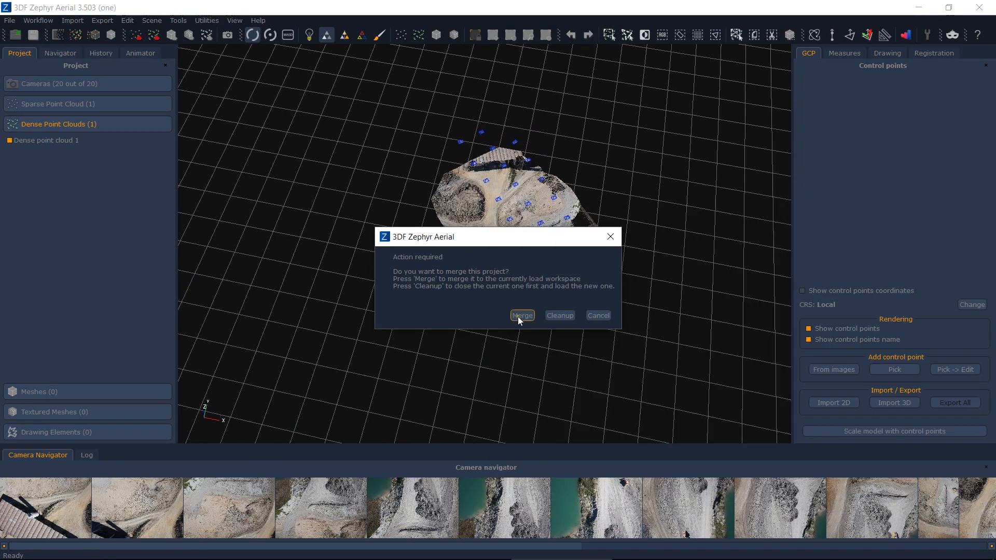
# - Confirm the control-point merge of the quarry workspaces and dismiss the success message
pyautogui.click(521, 316)
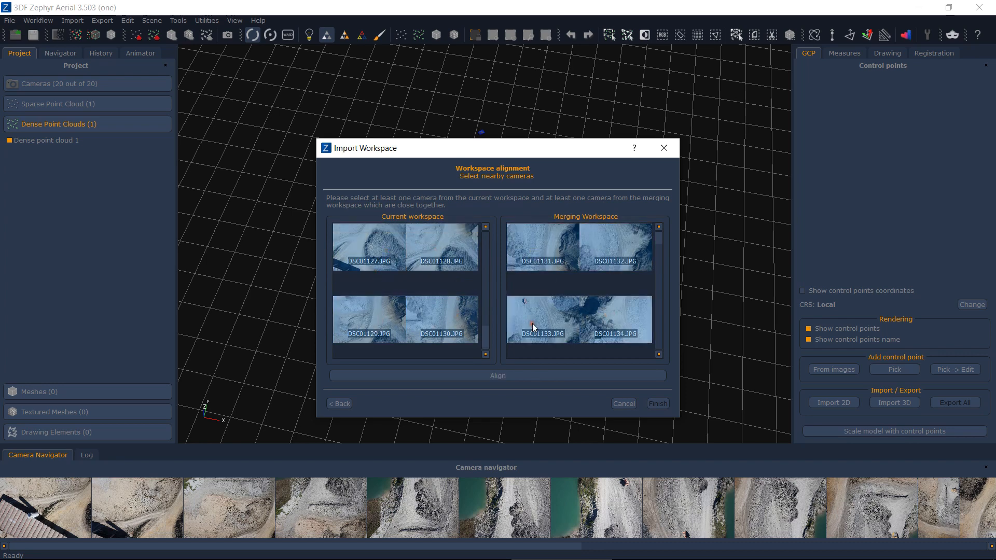
pyautogui.click(658, 404)
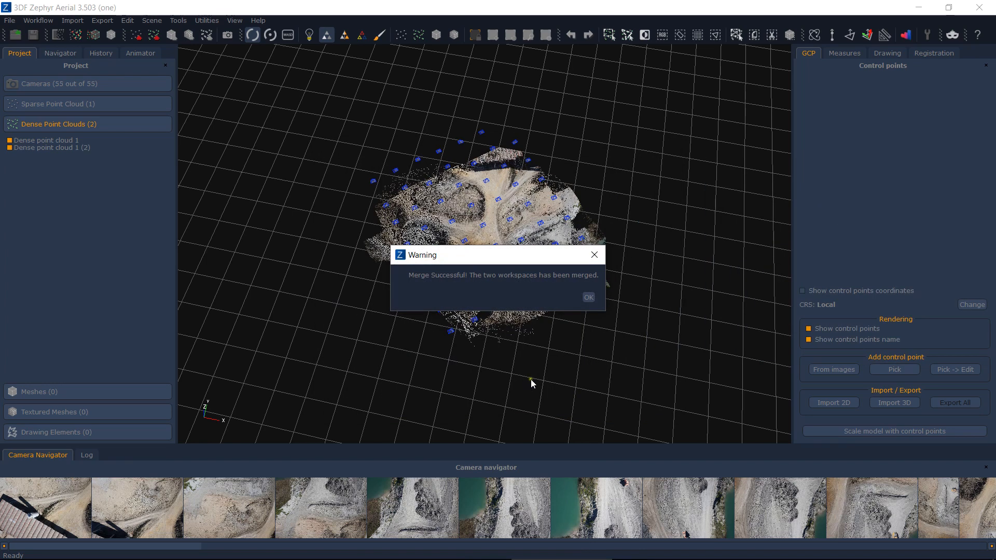
pyautogui.click(587, 298)
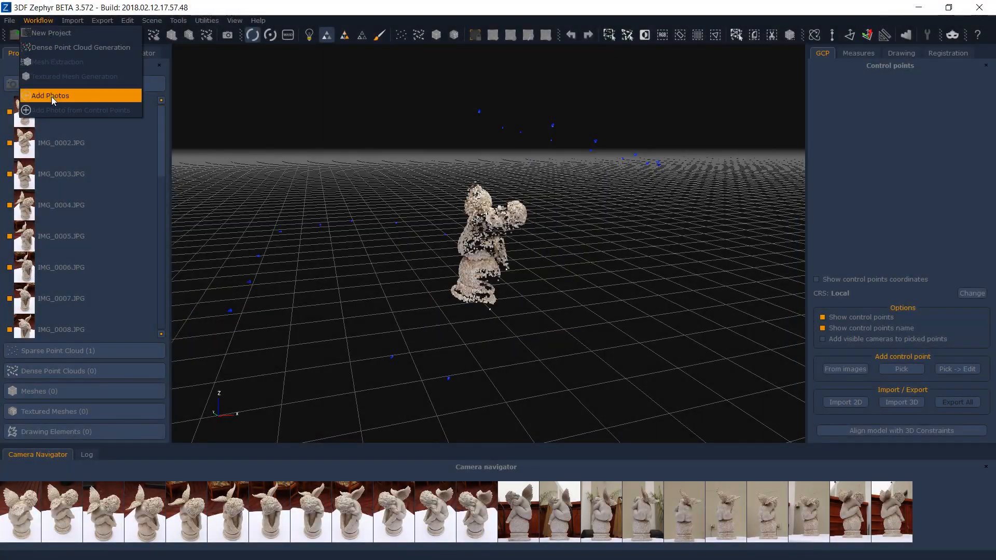
# - Add photos IMG_0033–0046 and mark nearby cameras IMG_0001 and IMG_0003 as orientation references
pyautogui.click(50, 95)
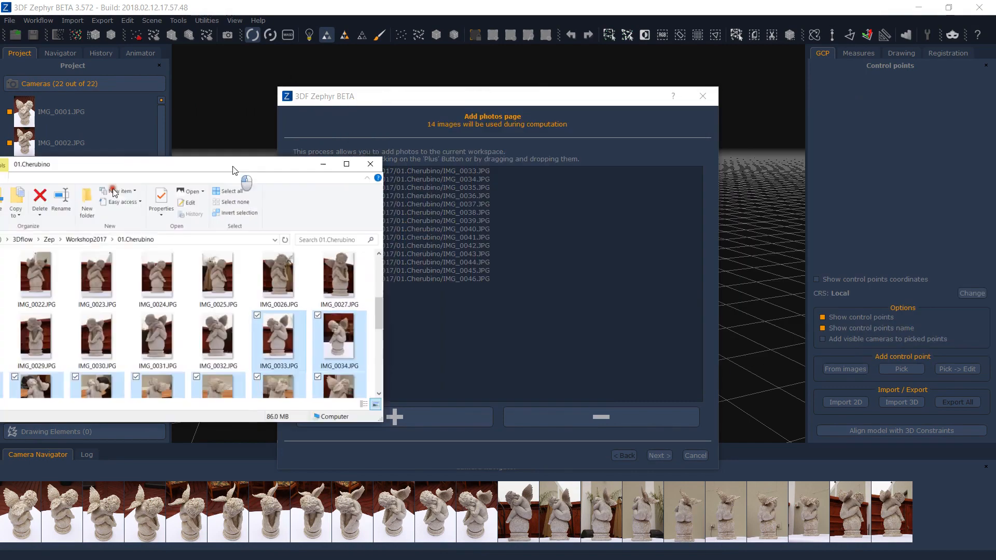
pyautogui.click(659, 455)
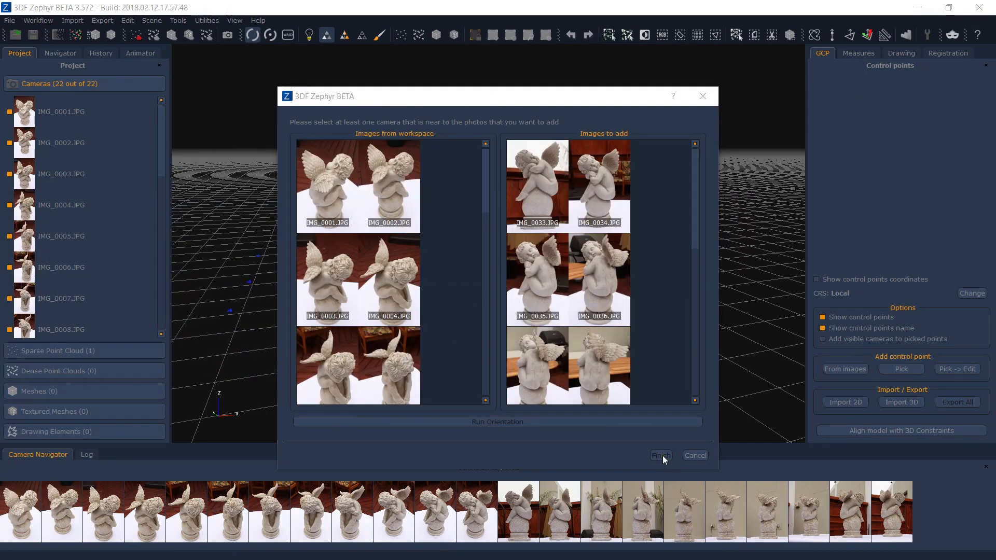
pyautogui.scroll(-3)
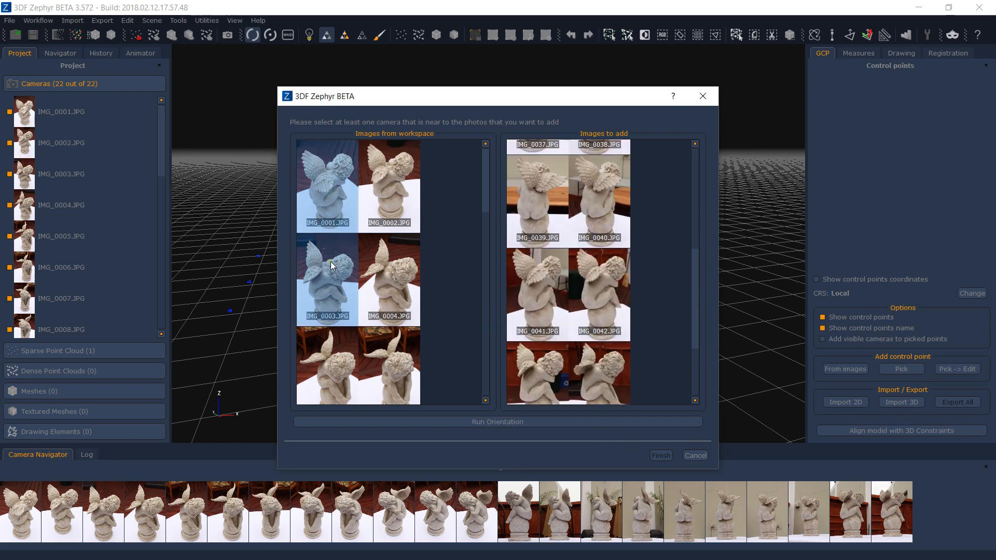
pyautogui.click(660, 455)
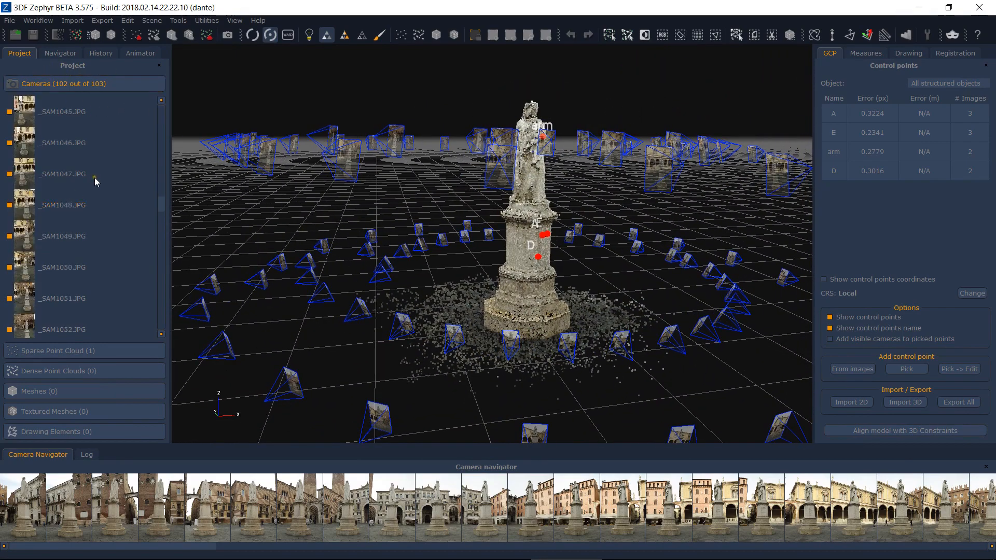
# - Add the Dante photo and orient its camera by placing control points E and D on it
pyautogui.scroll(-3)
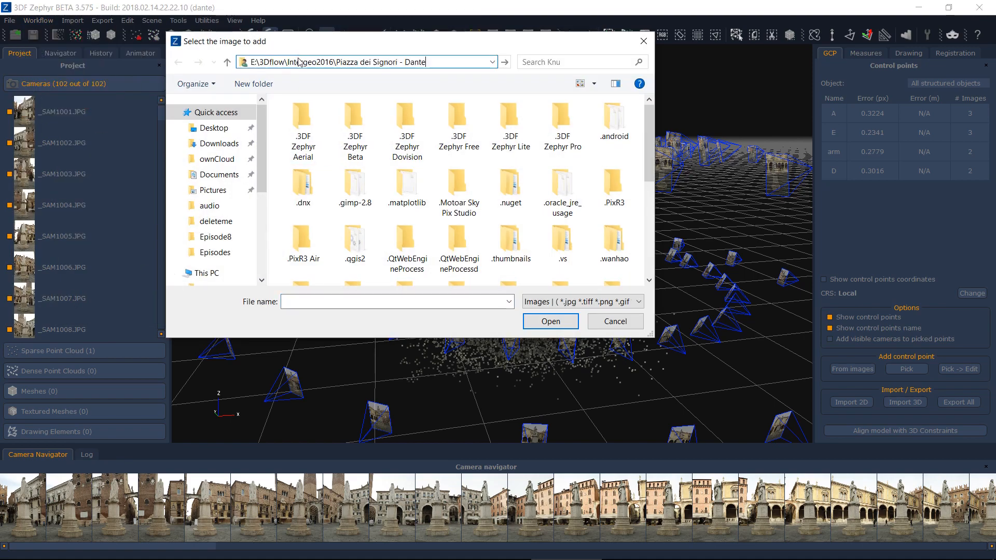
pyautogui.click(613, 321)
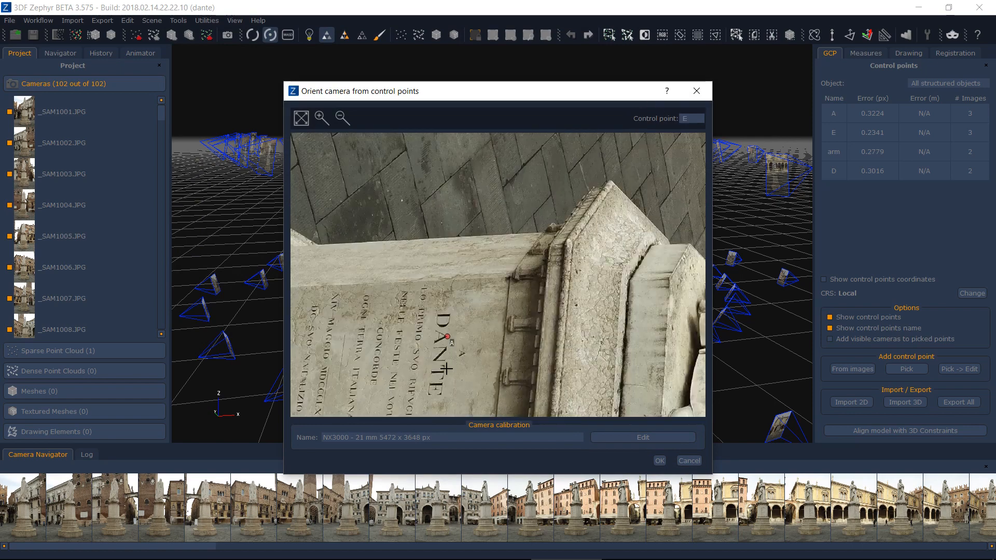
pyautogui.click(691, 118)
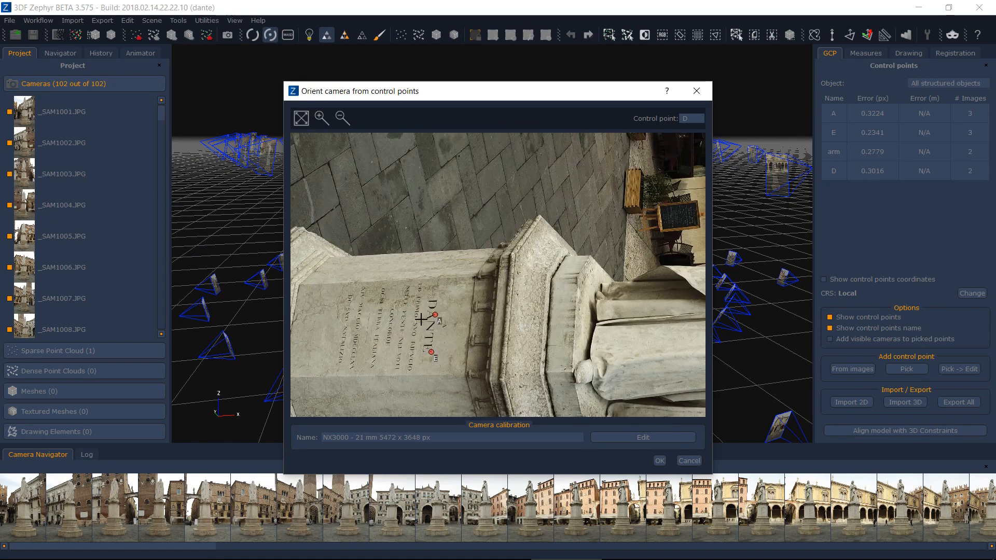
pyautogui.click(322, 117)
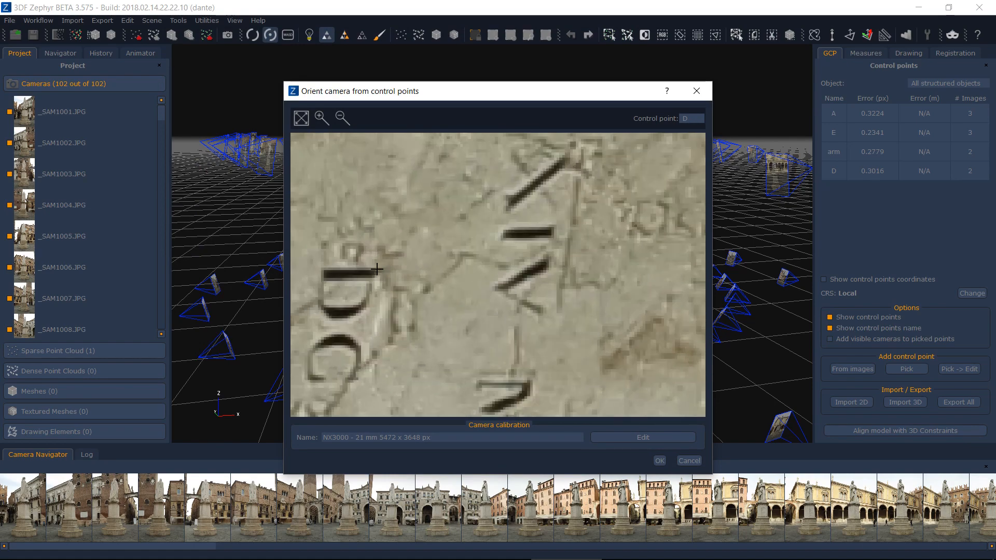
pyautogui.click(659, 461)
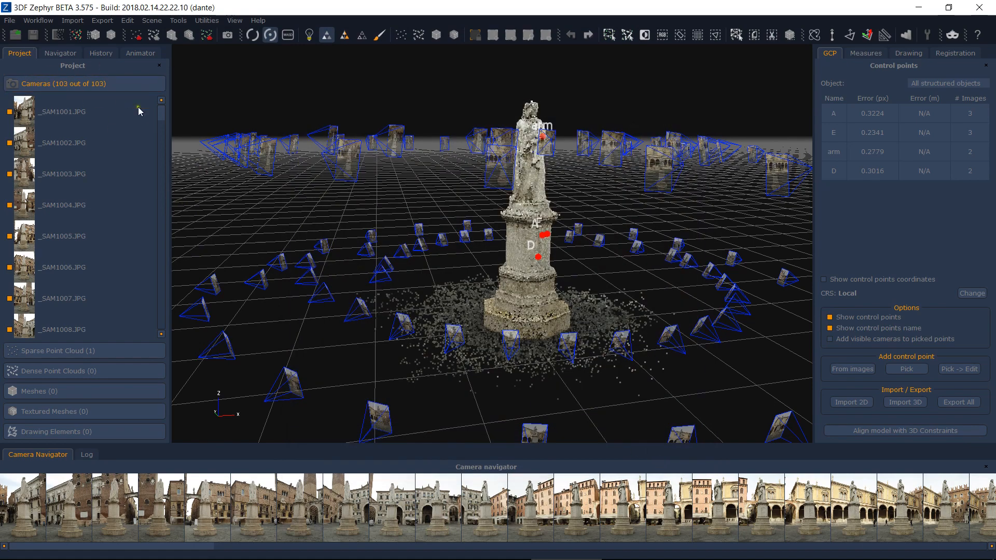
pyautogui.rightClick(63, 266)
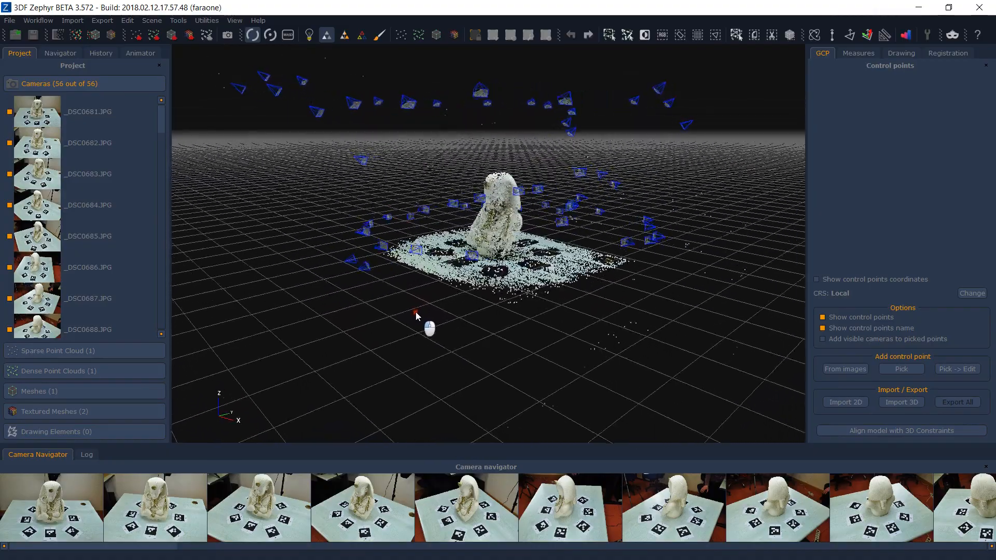
# - Orbit around the pharaoh bust and head to the Tools menu for the printable markers sheet
pyautogui.moveTo(416, 316); pyautogui.dragTo(590, 348)
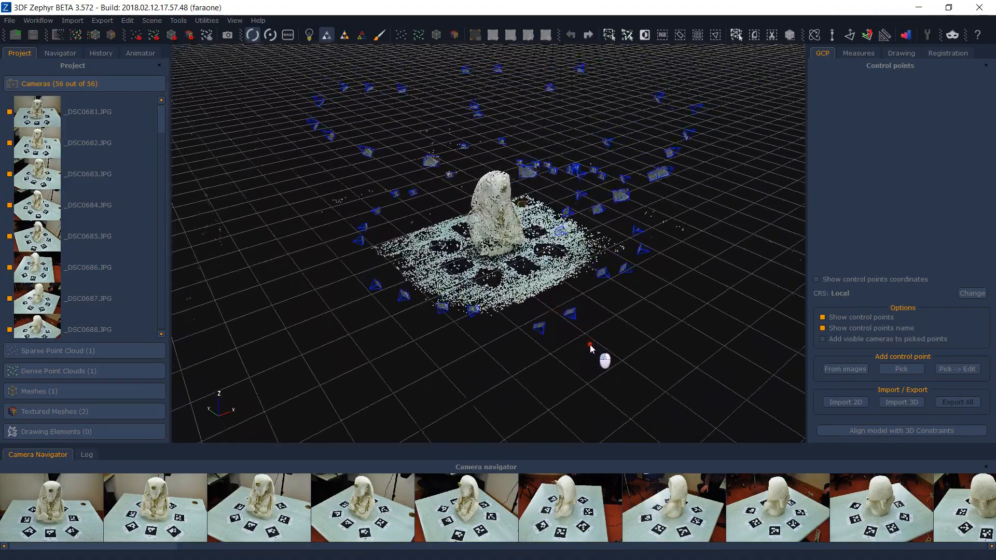
pyautogui.click(177, 20)
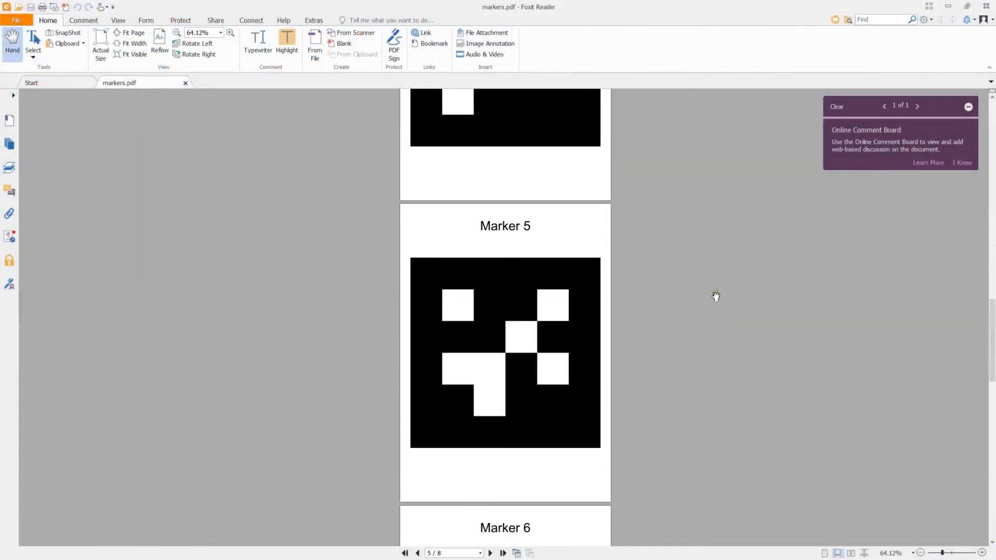
pyautogui.scroll(-3)
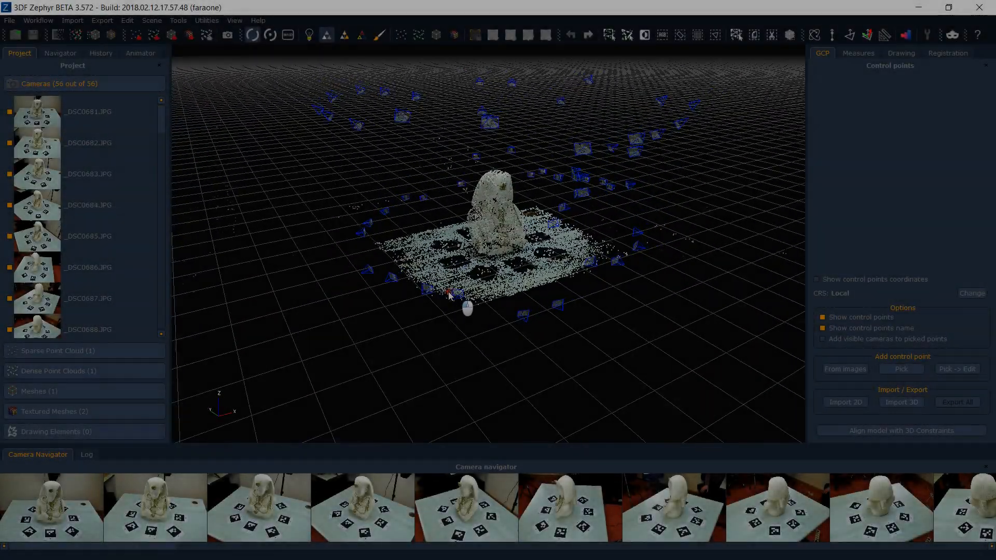
# - Detect printed markers in the bust photos with the scene category set to Close Range
pyautogui.click(178, 20)
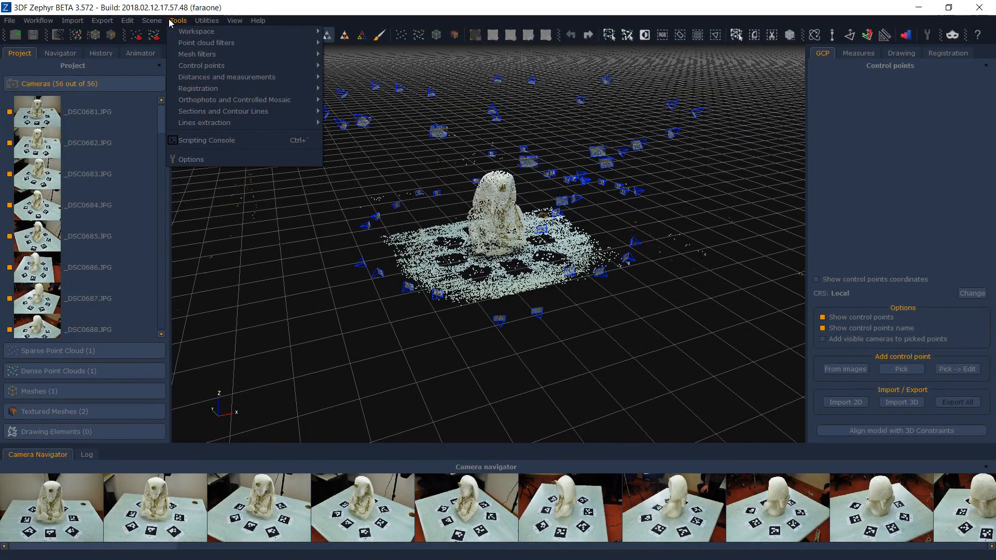
pyautogui.click(203, 64)
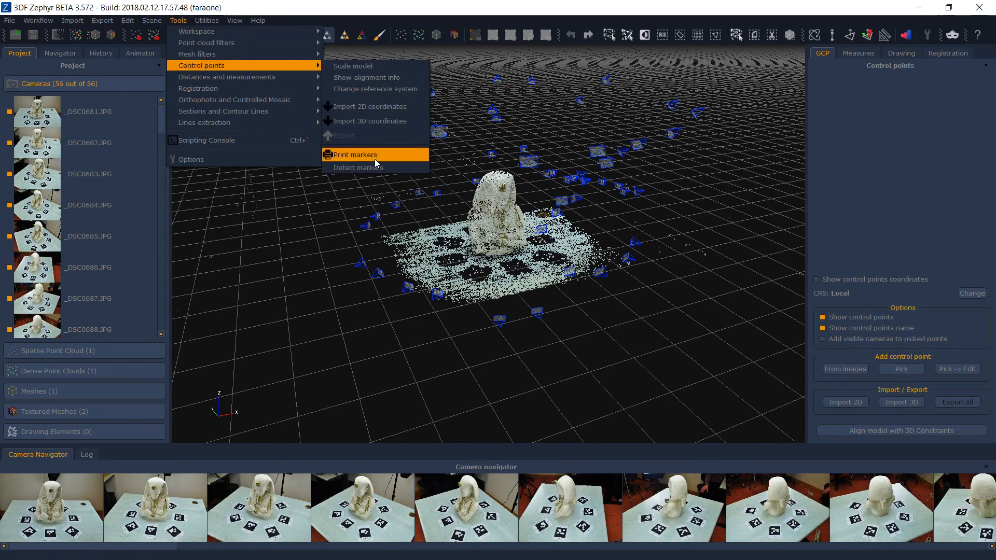
pyautogui.click(358, 167)
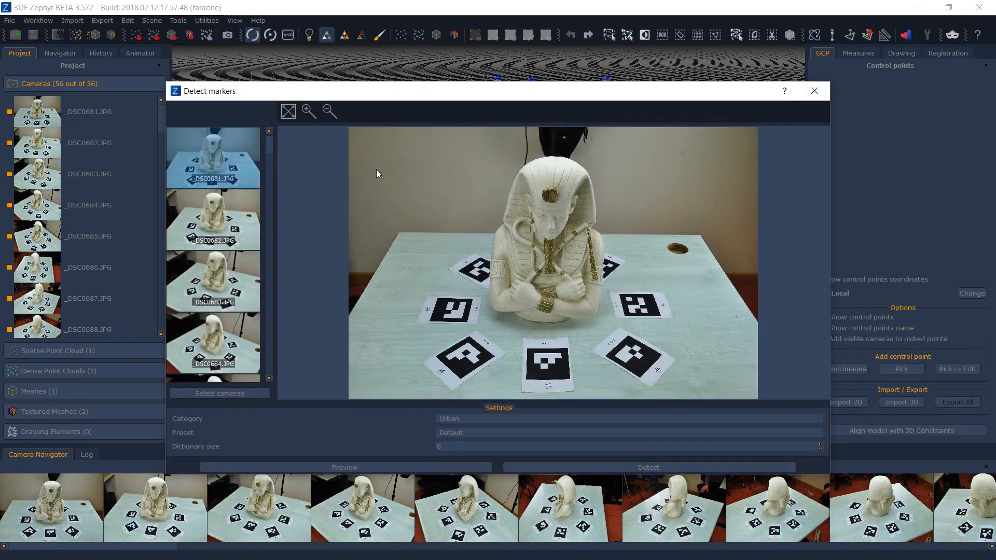
pyautogui.click(628, 418)
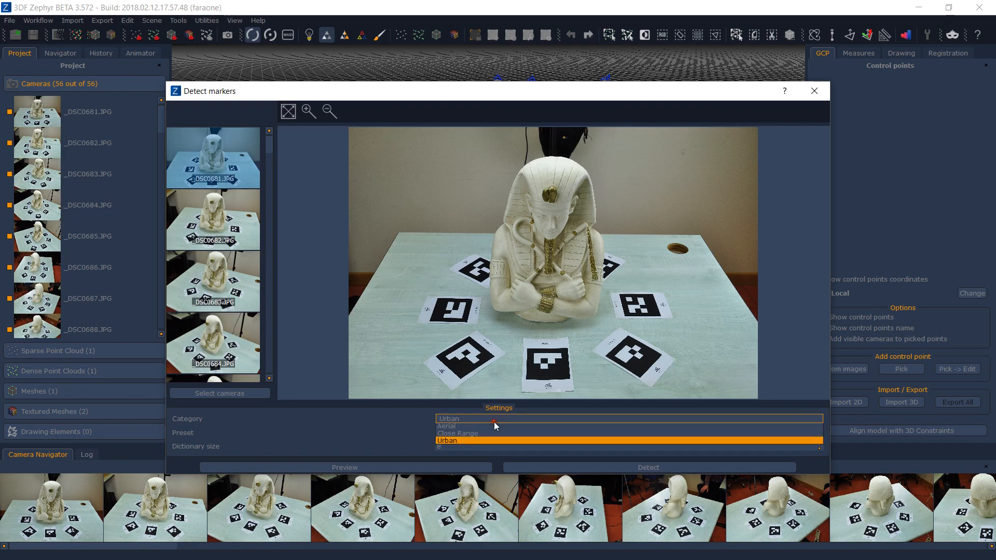
pyautogui.click(458, 434)
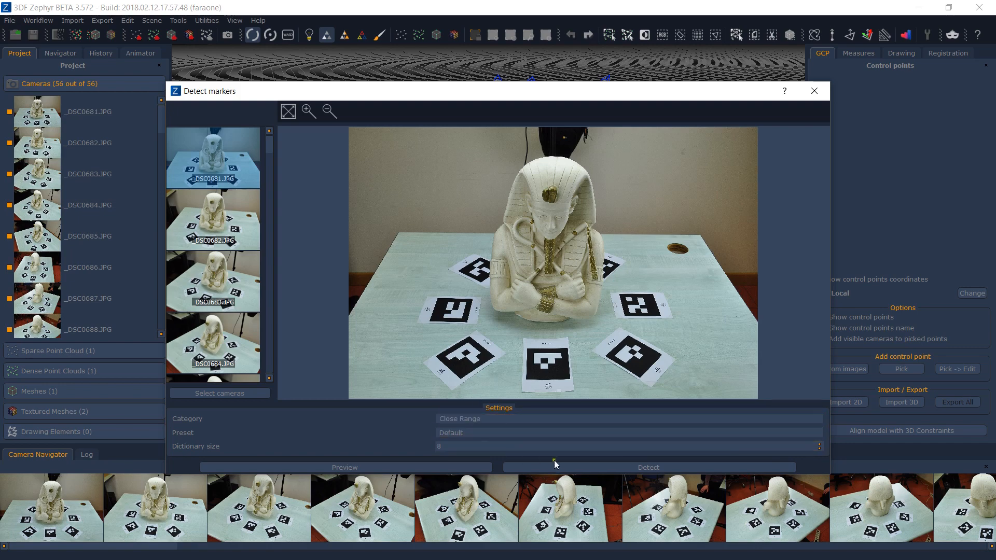
pyautogui.click(647, 468)
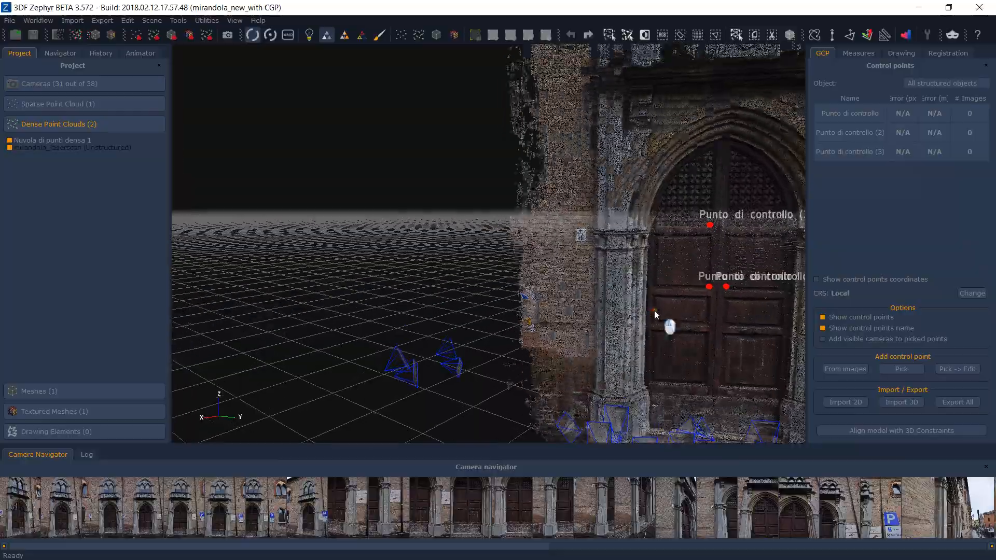
# - Orbit to the white unstructured facade cloud and start picking a control point on it
pyautogui.moveTo(655, 314); pyautogui.dragTo(520, 361)
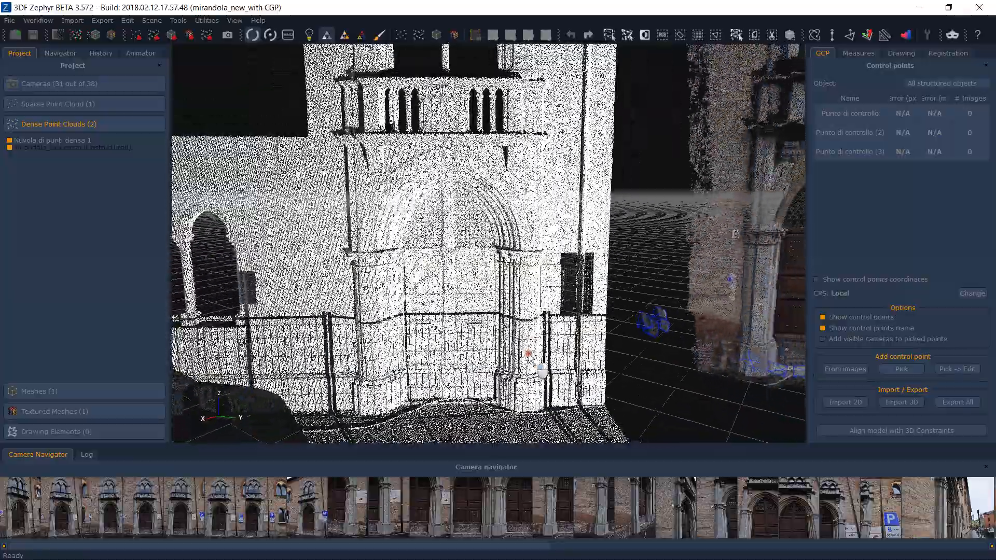
pyautogui.click(901, 369)
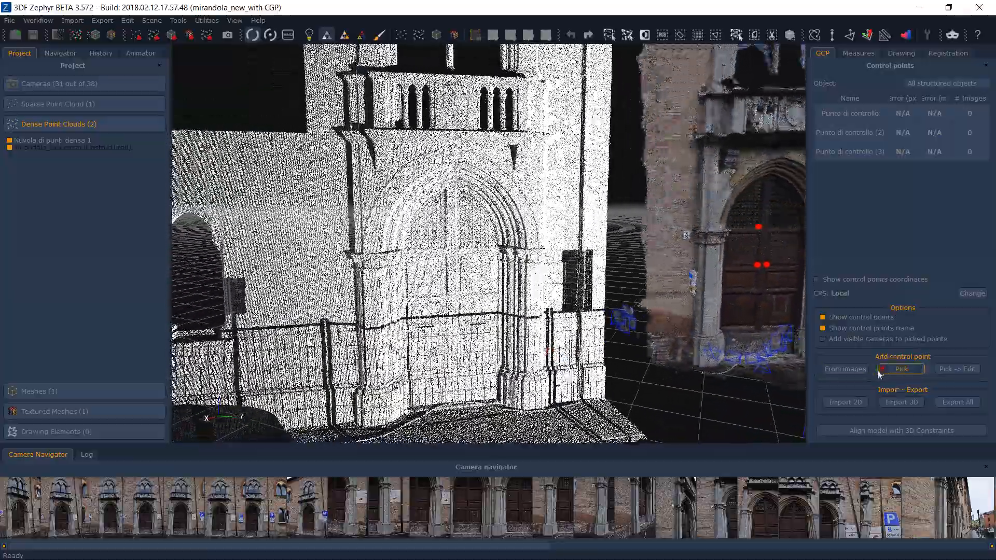